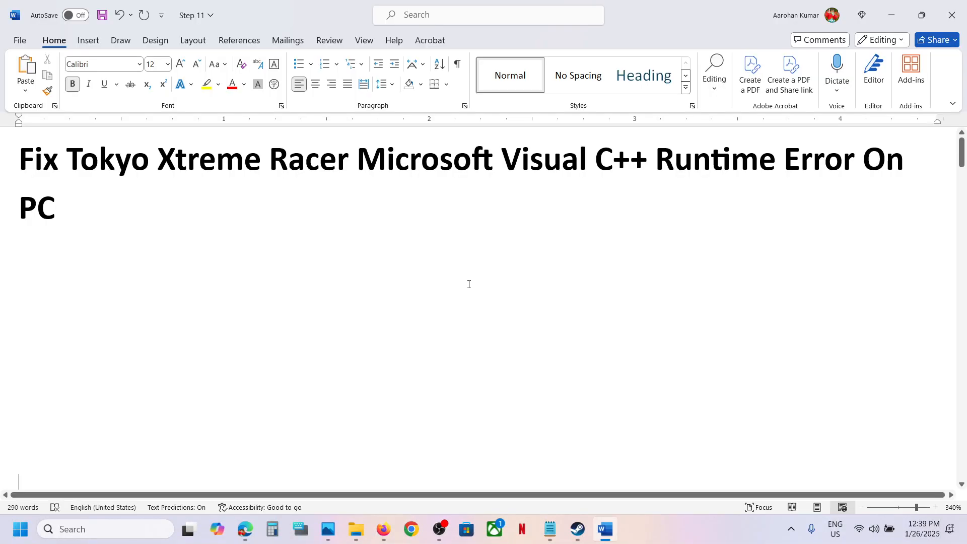
- Highlight 'Microsoft Visual C++ Runtime' in the tutorial title and glance at the Steam game page
drag(357, 159, 770, 158)
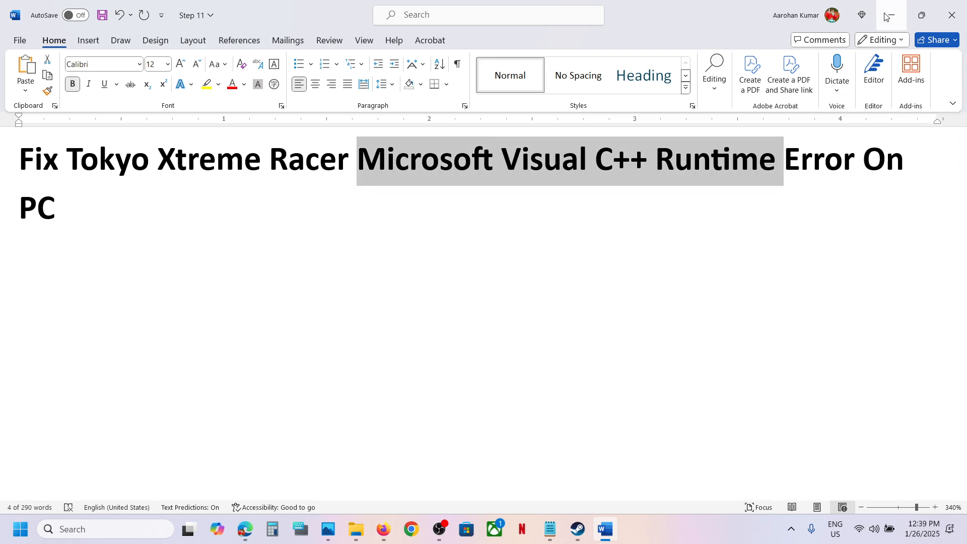
click(575, 529)
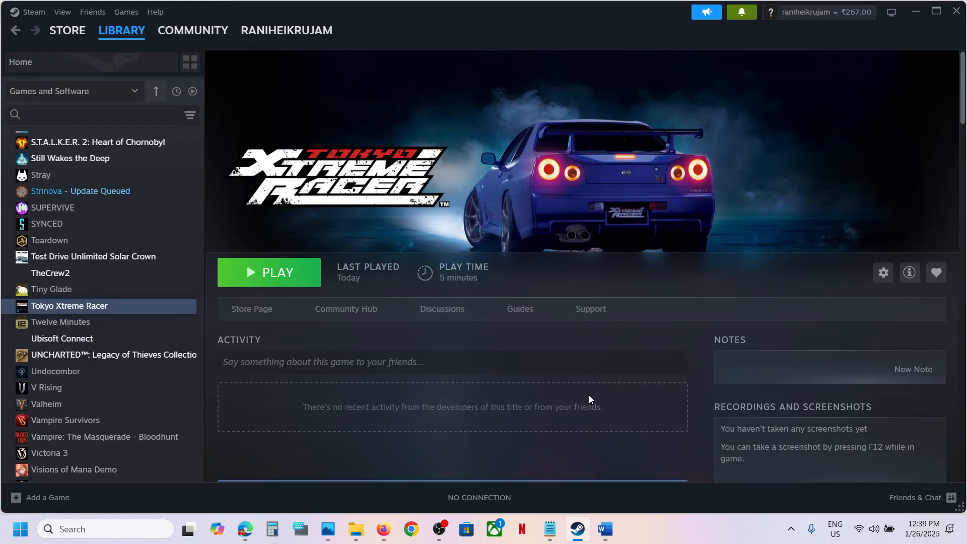
click(603, 528)
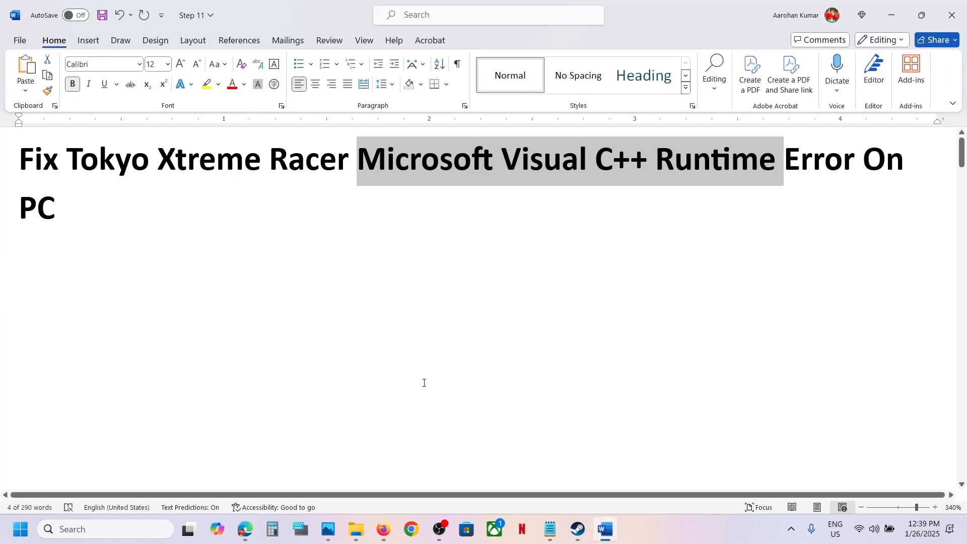
scroll(down, 3)
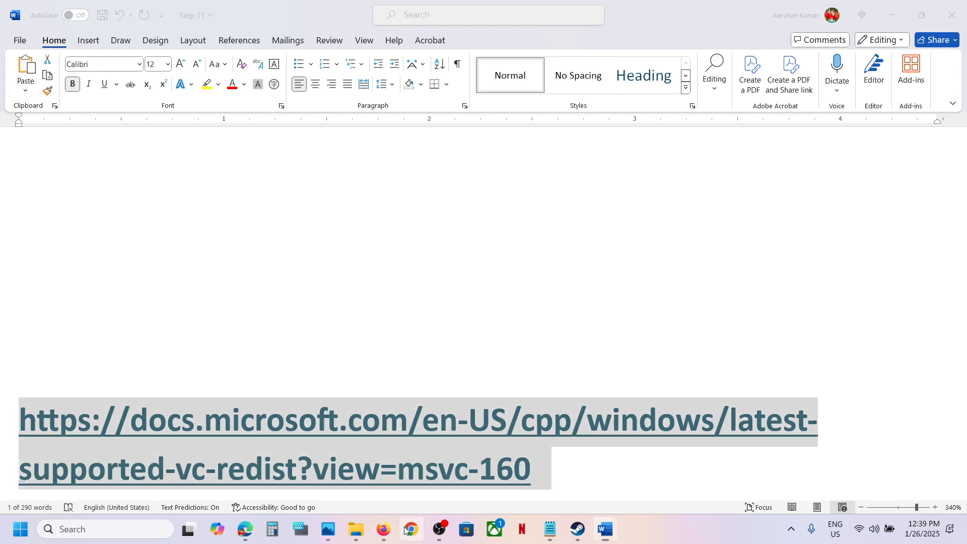
- Open the Visual C++ Redistributable downloads page and scroll to the X86 row
click(383, 528)
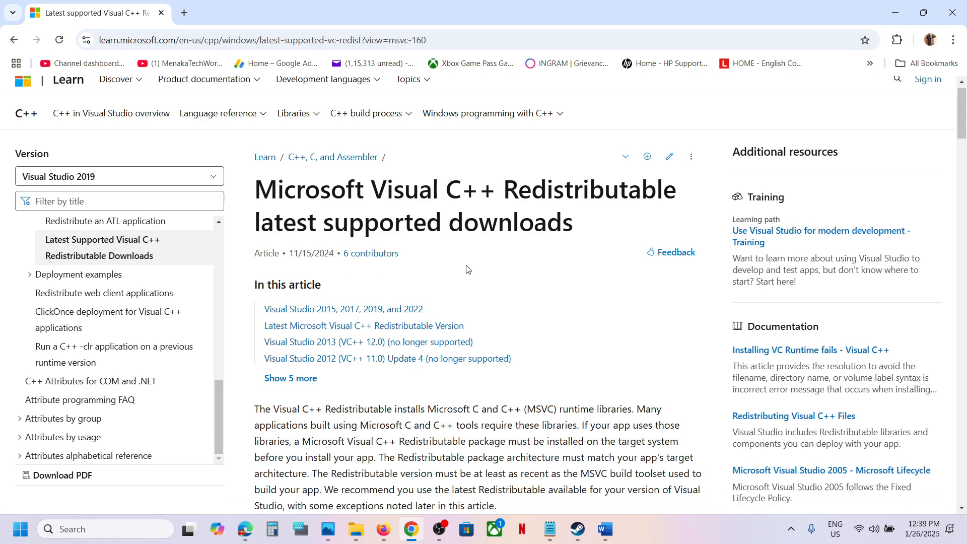
scroll(down, 3)
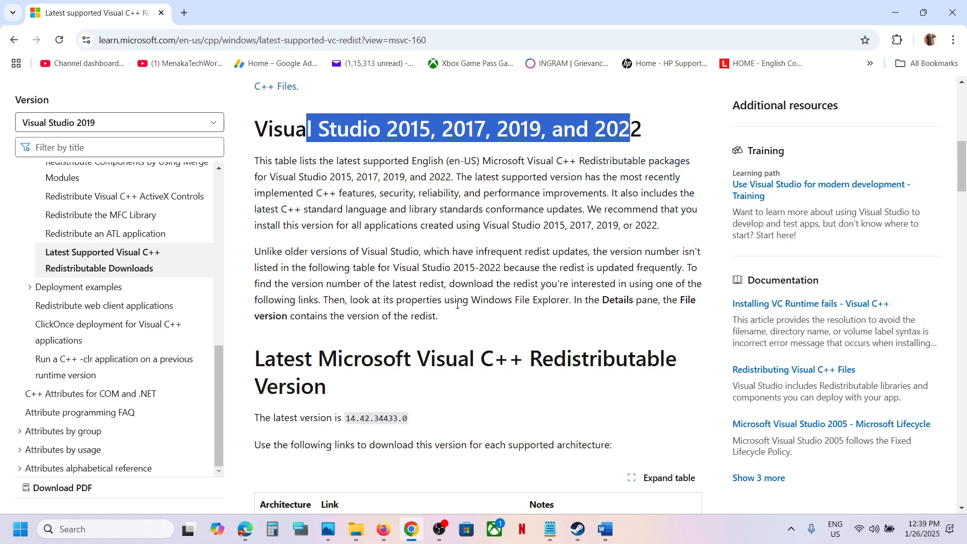
scroll(down, 3)
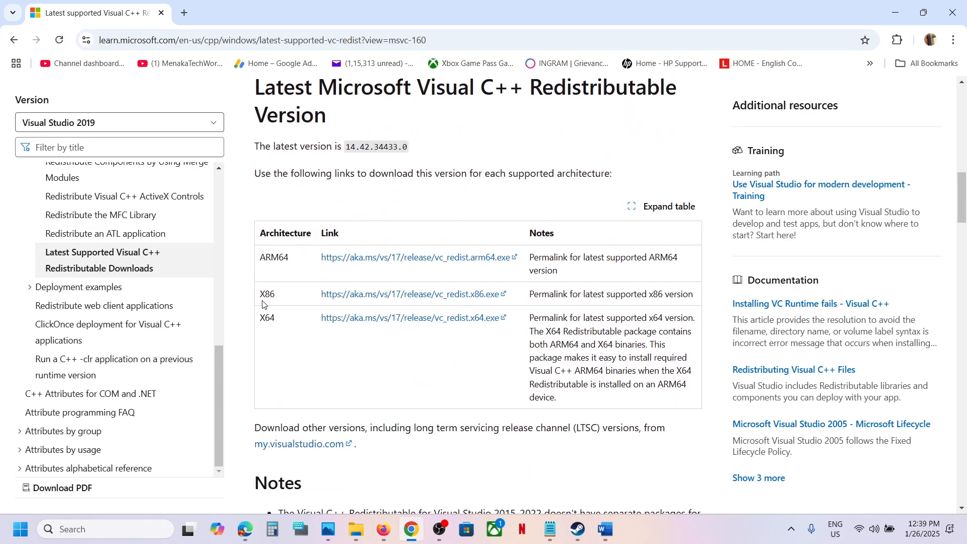
double_click(266, 318)
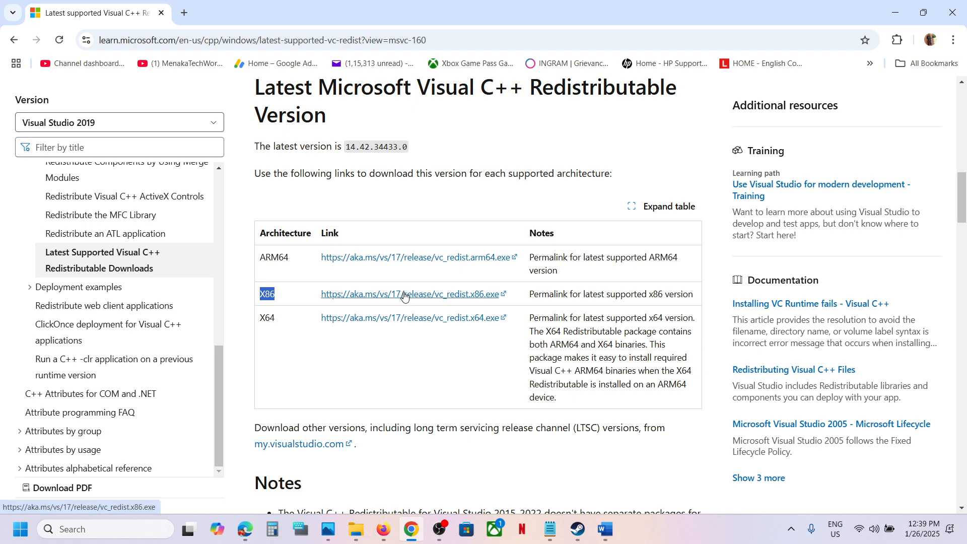
- Download vc_redist.x86.exe and repair the x86 Visual C++ 2015-2022 Redistributable
click(410, 293)
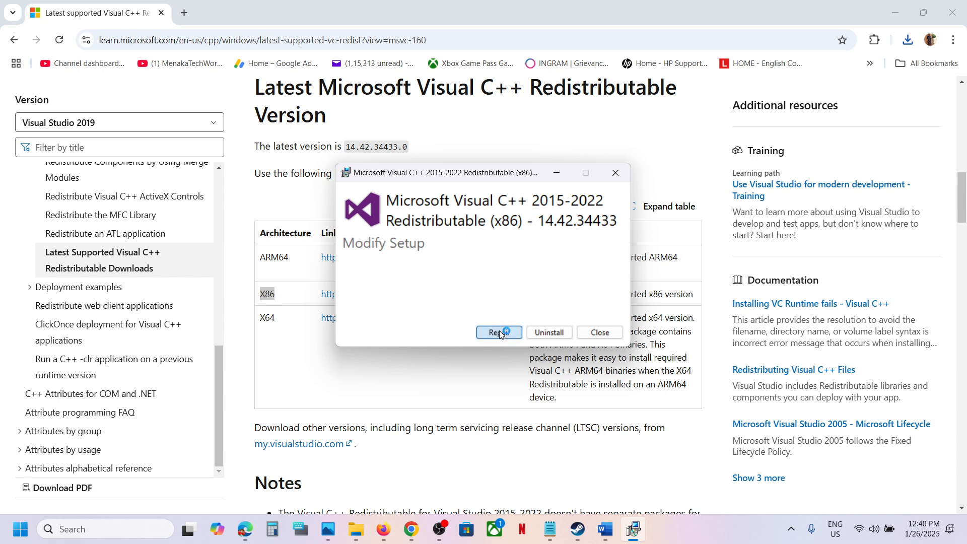
click(498, 332)
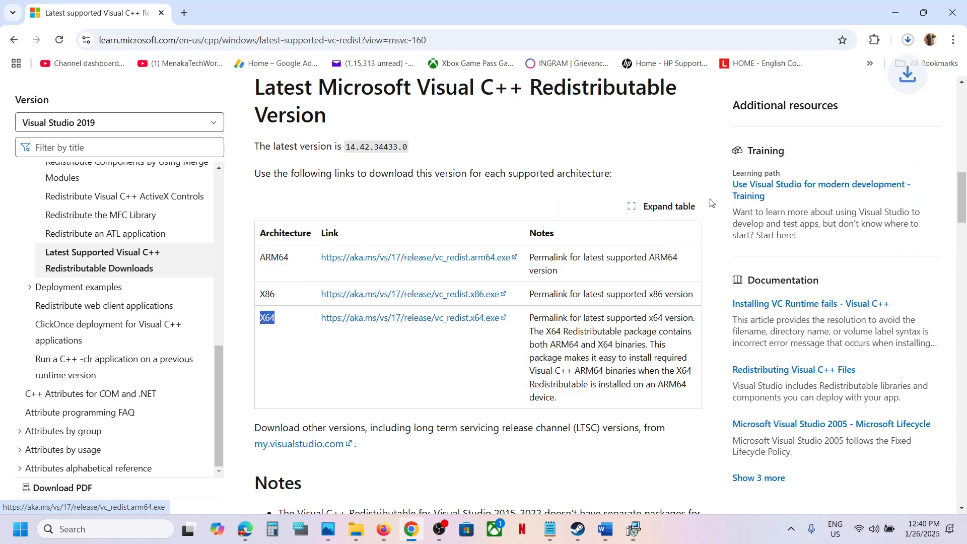
- Download vc_redist.x64.exe and repair the x64 Visual C++ 2015-2022 Redistributable
click(907, 39)
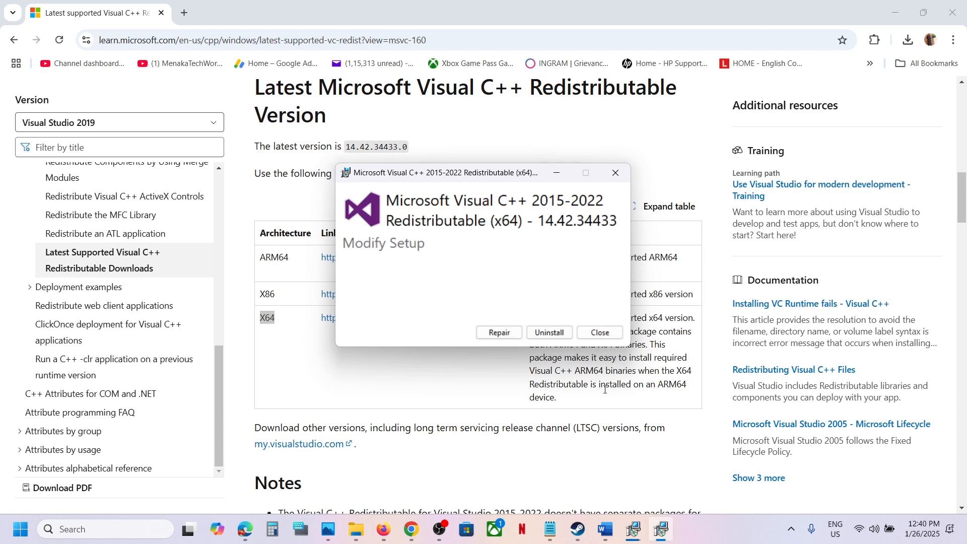
click(499, 332)
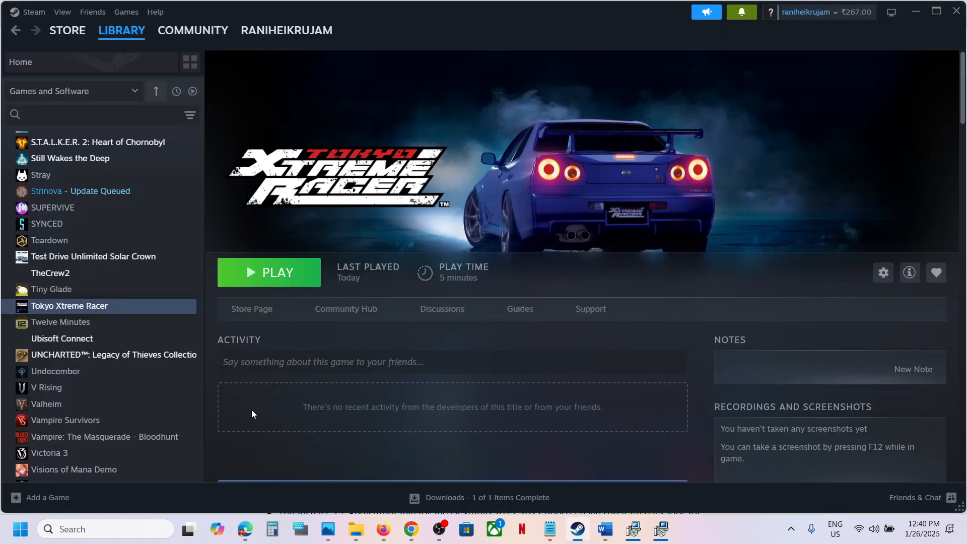
click(19, 529)
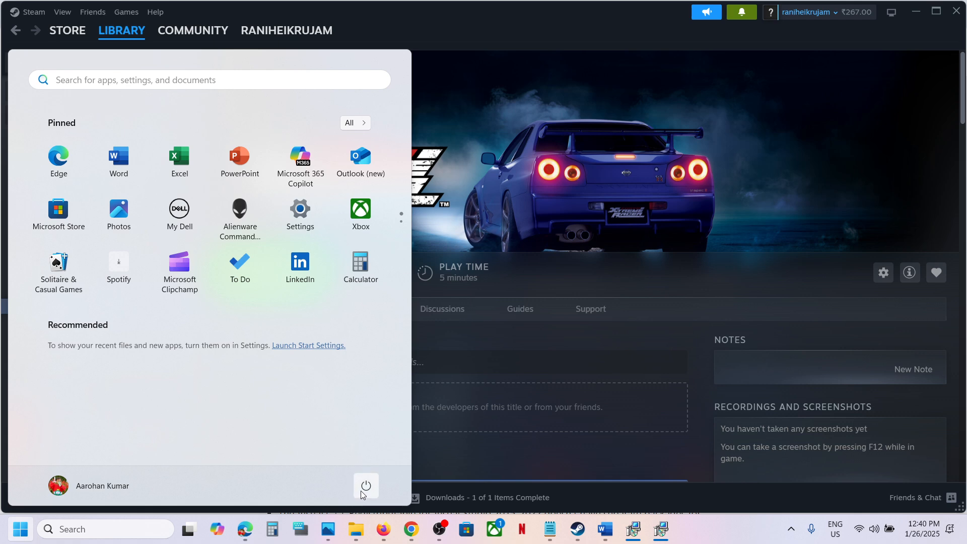
click(366, 486)
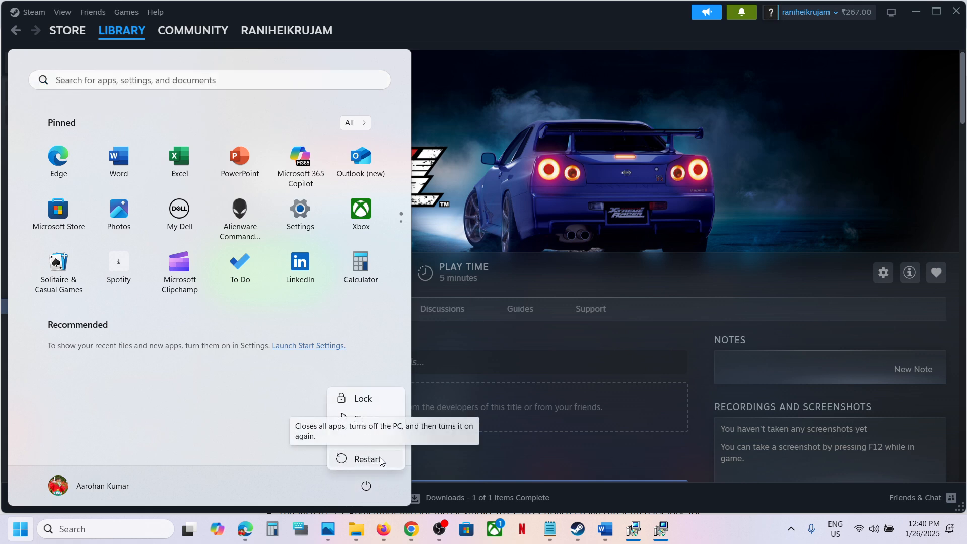
mouse_move(373, 463)
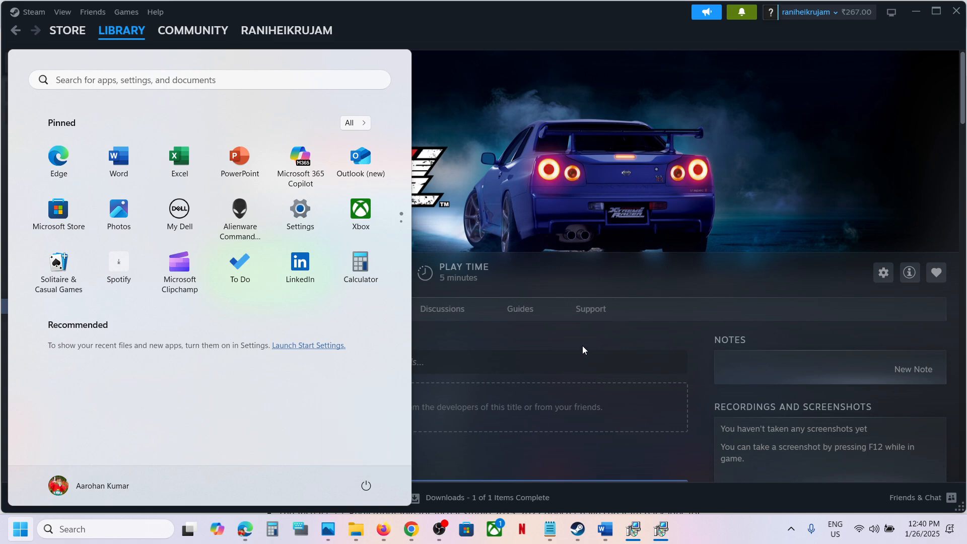
click(19, 528)
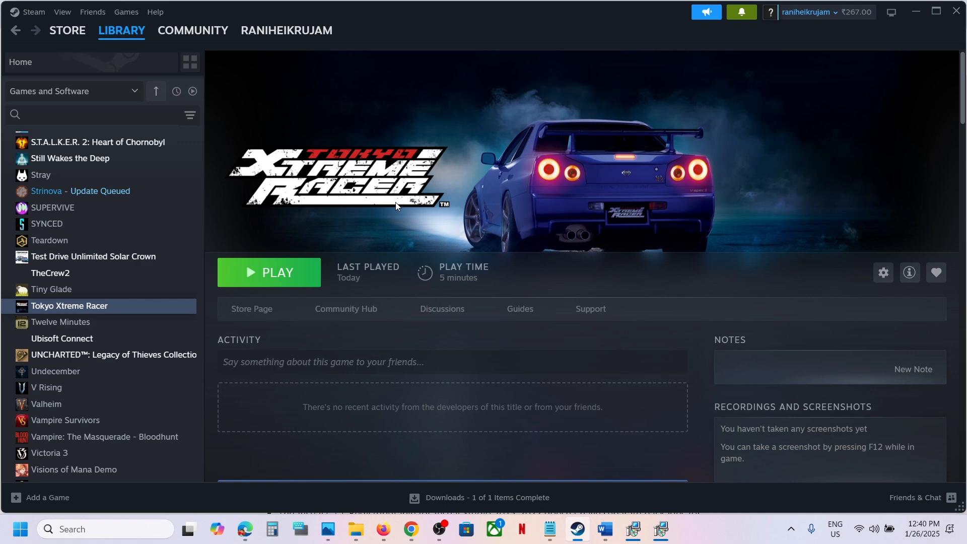
right_click(69, 305)
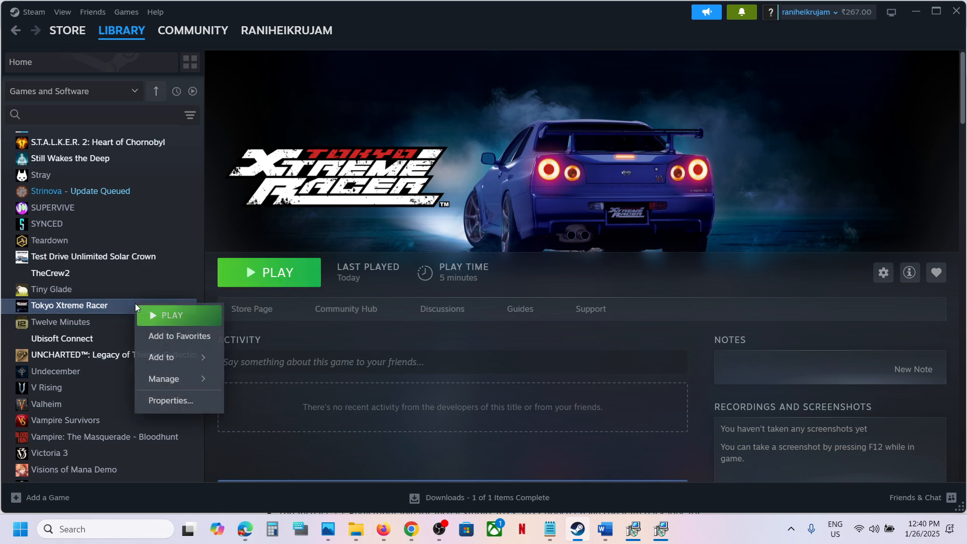
mouse_move(163, 379)
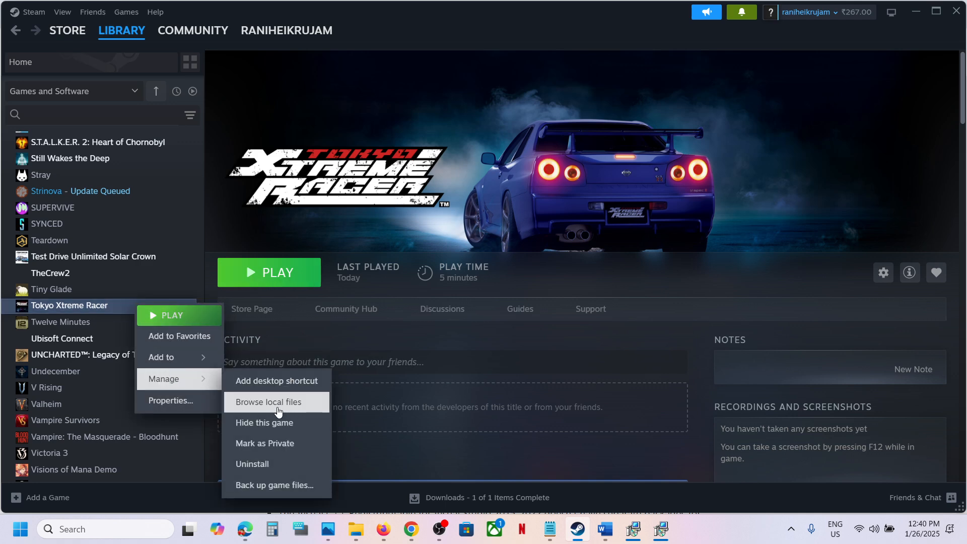
click(268, 402)
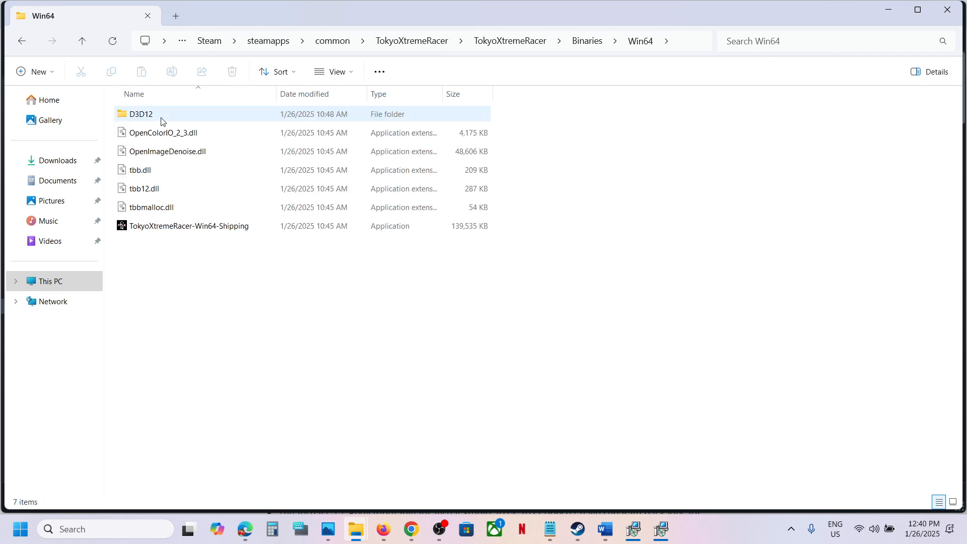
click(189, 226)
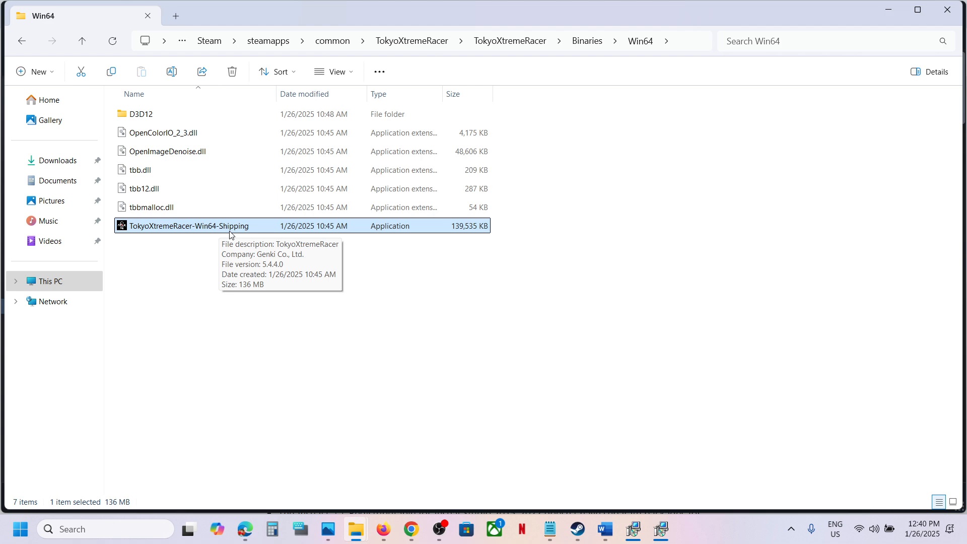
click(576, 529)
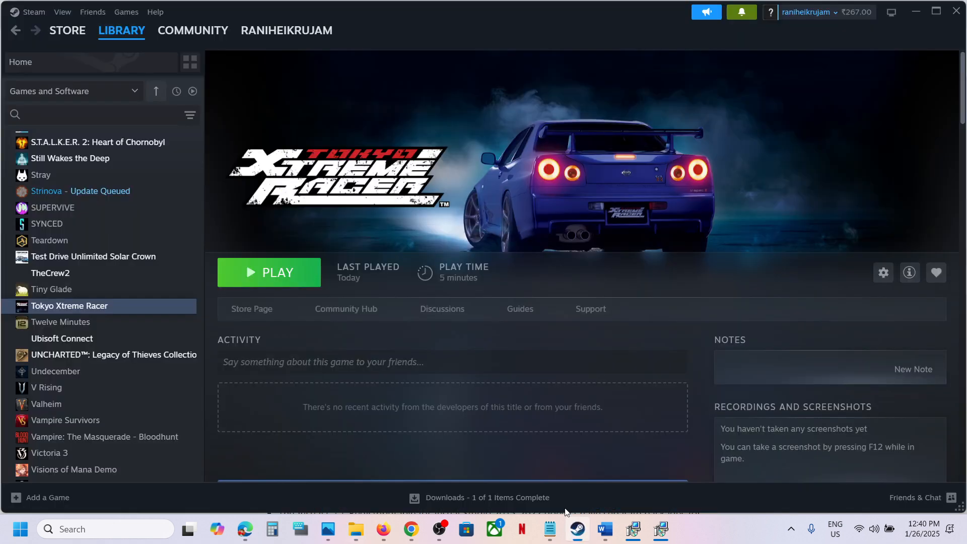
right_click(69, 305)
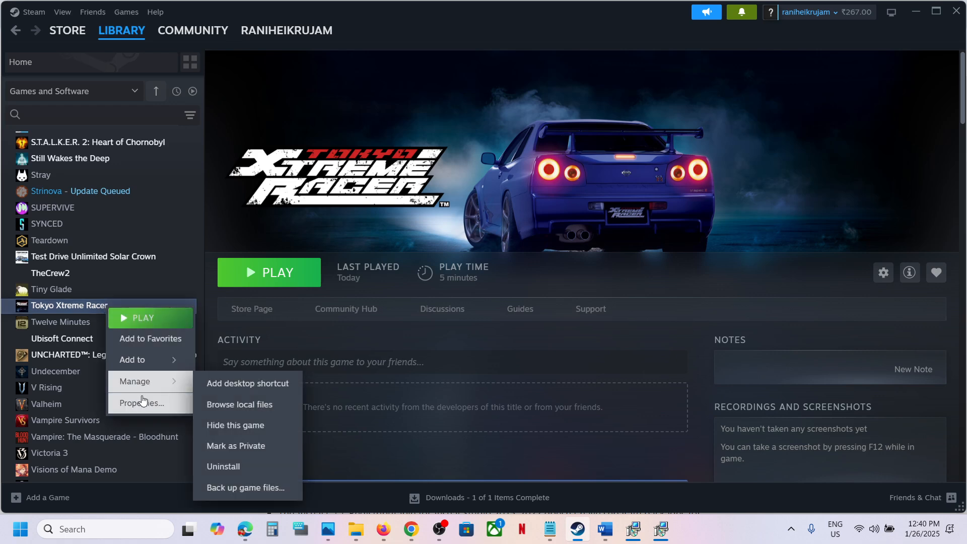
click(143, 403)
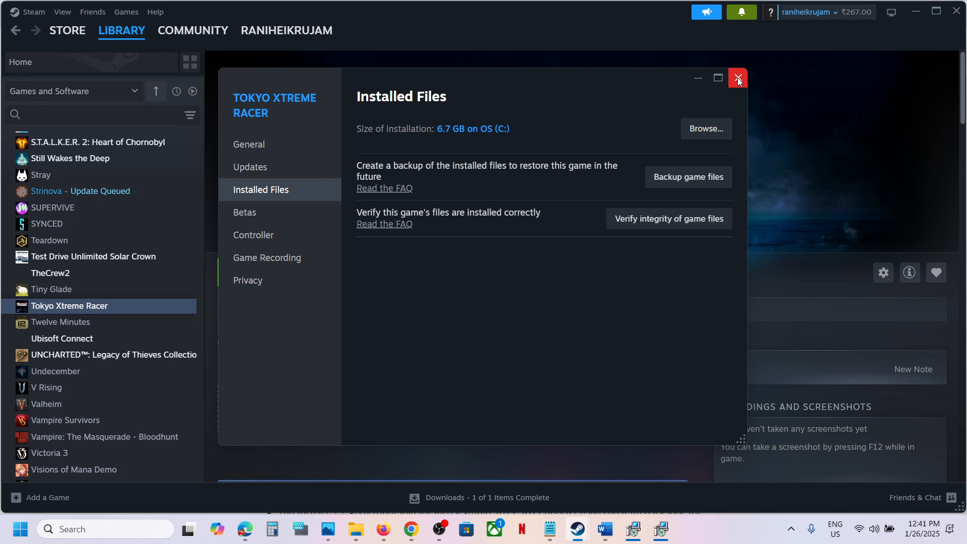
click(737, 78)
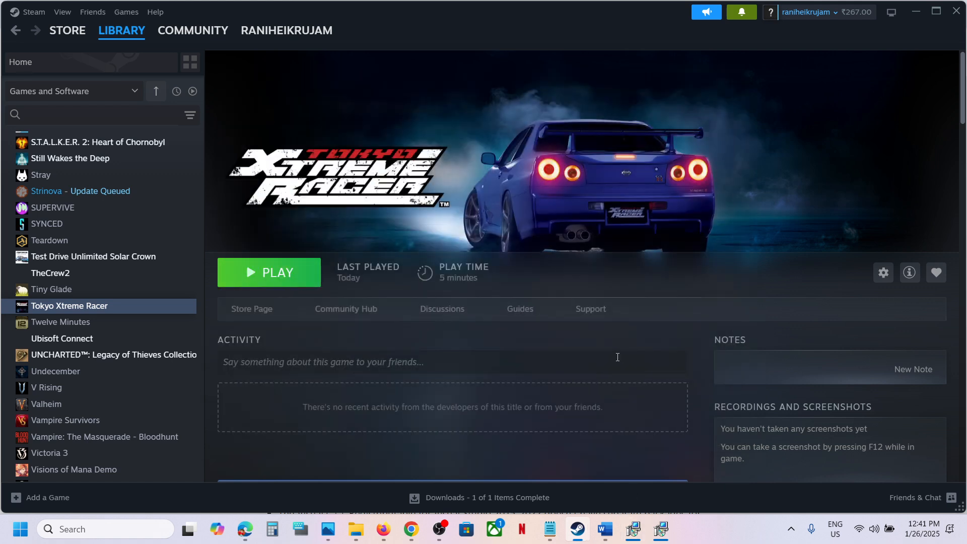
mouse_move(719, 536)
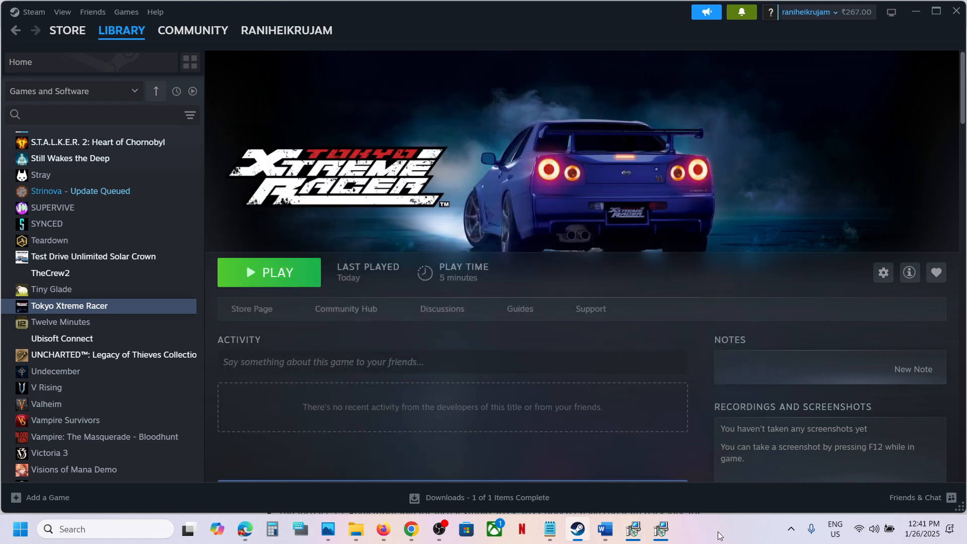